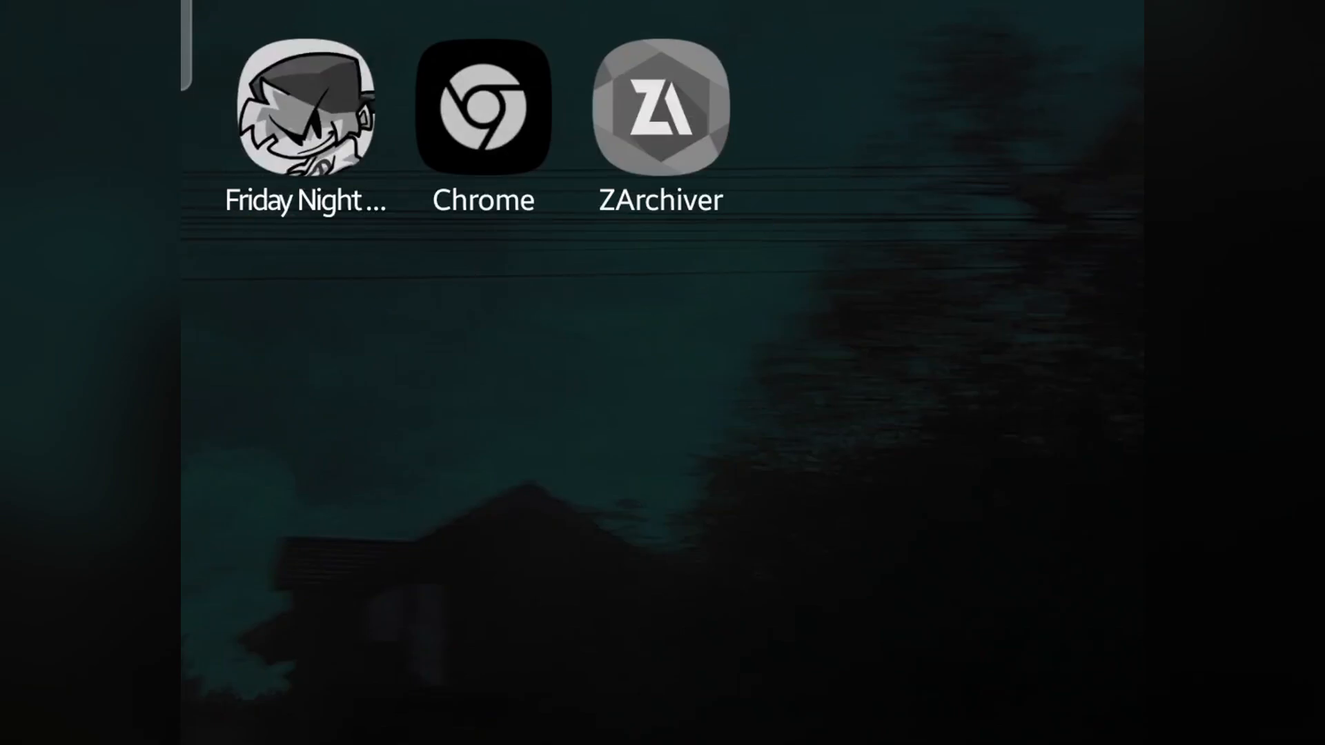
# Browse to the Vs Tricky V-Slice port mod page in the web browser
pyautogui.click(479, 117)
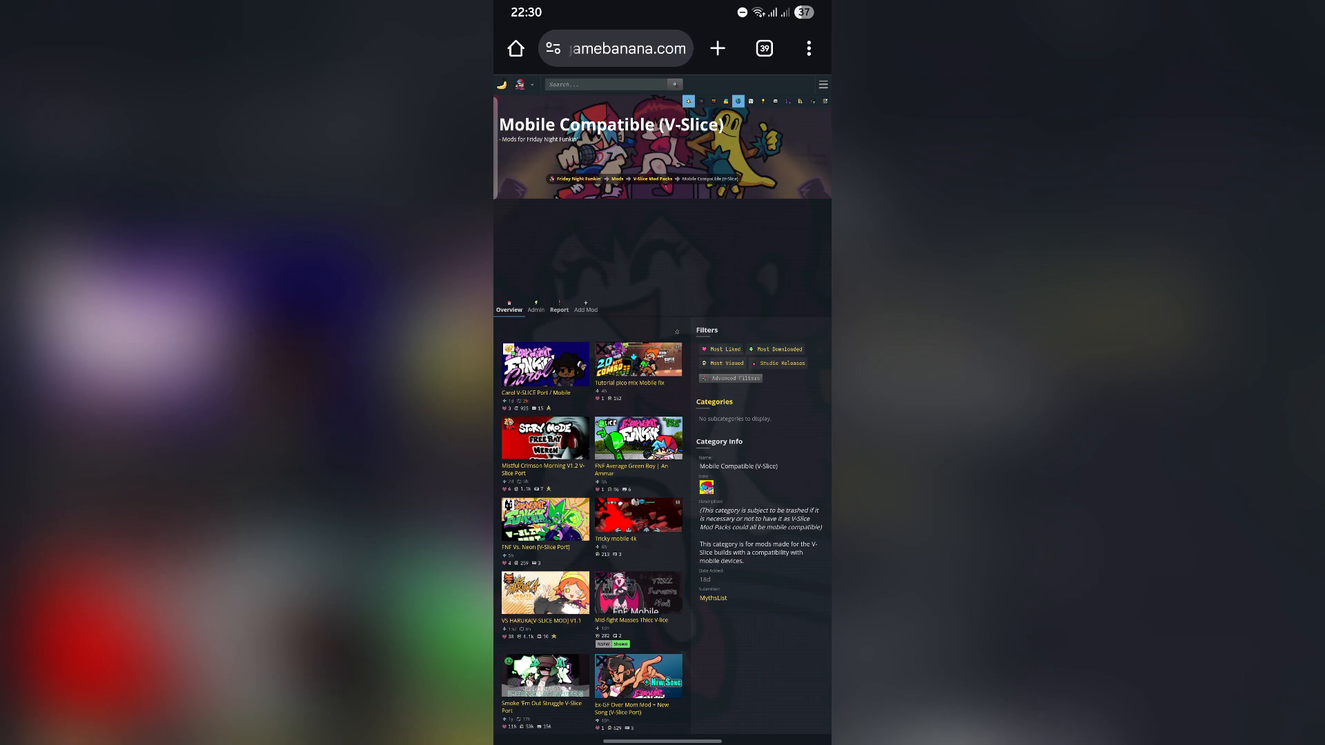
pyautogui.scroll(-3)
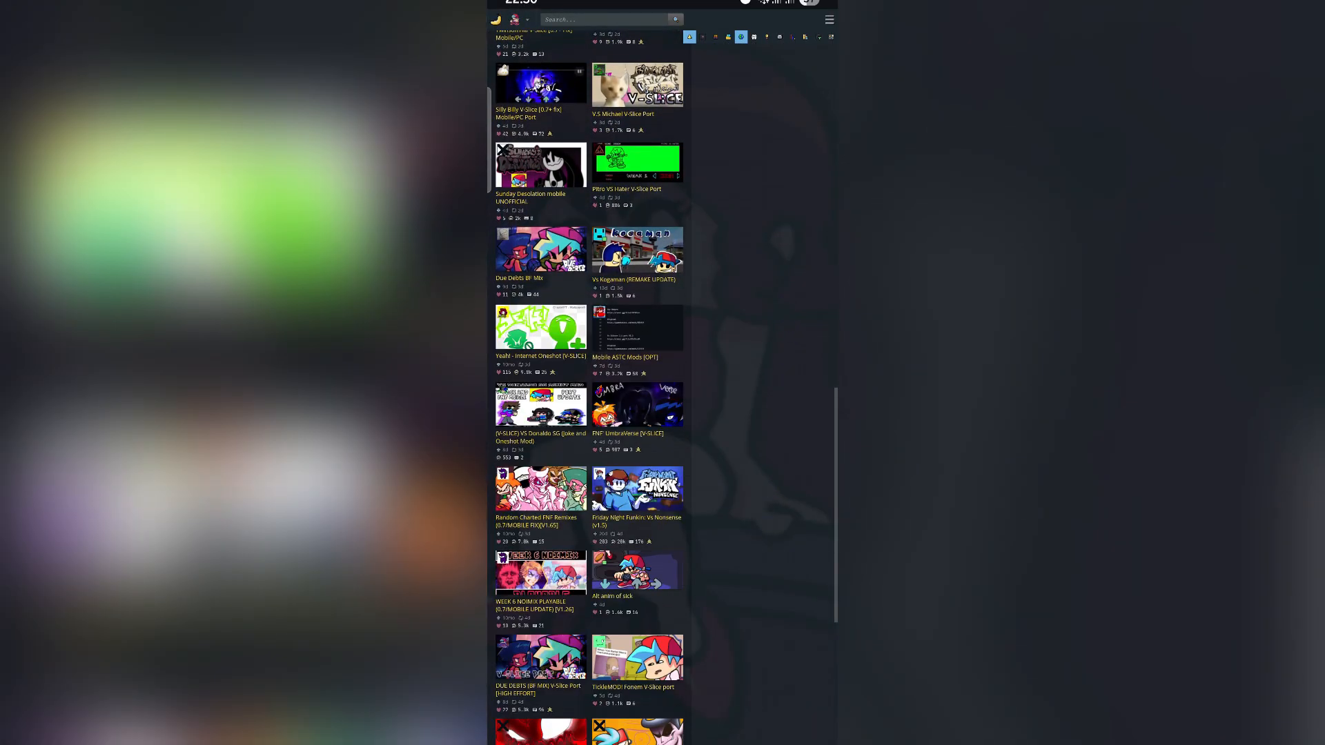
pyautogui.scroll(-3)
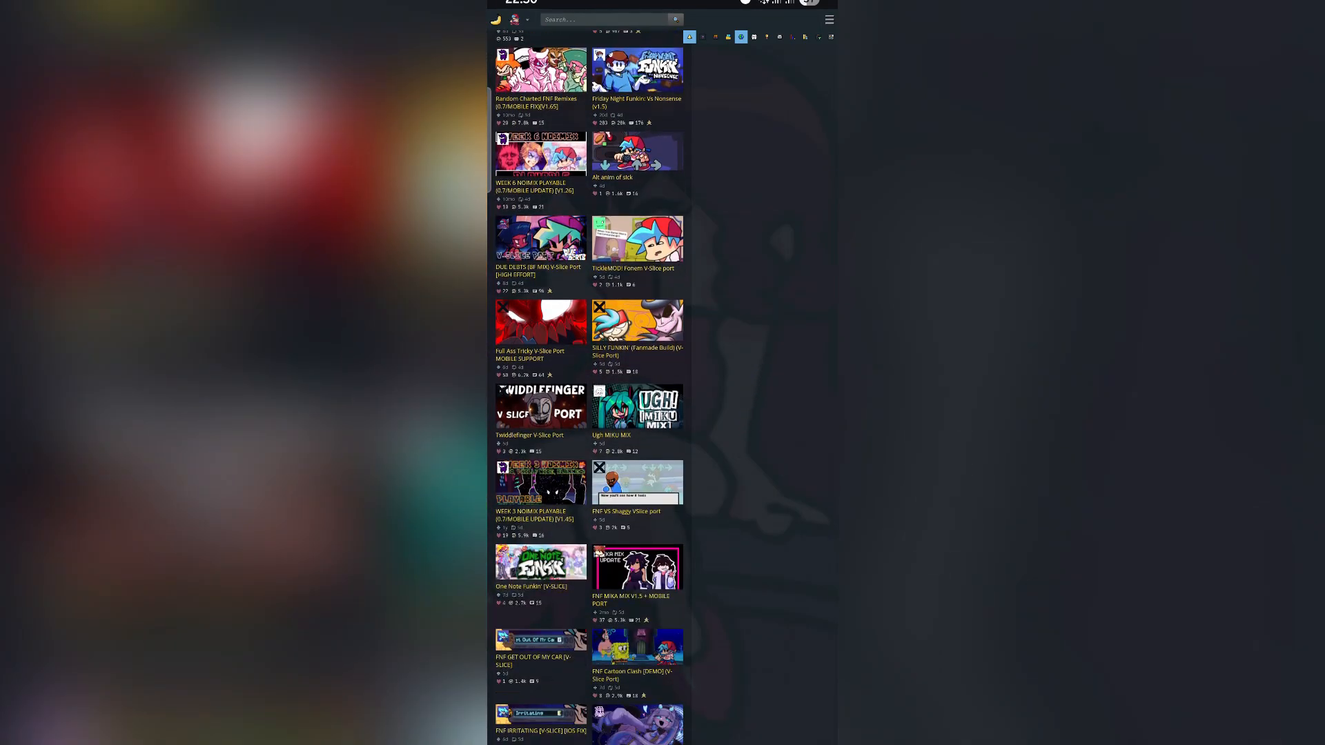
pyautogui.click(539, 323)
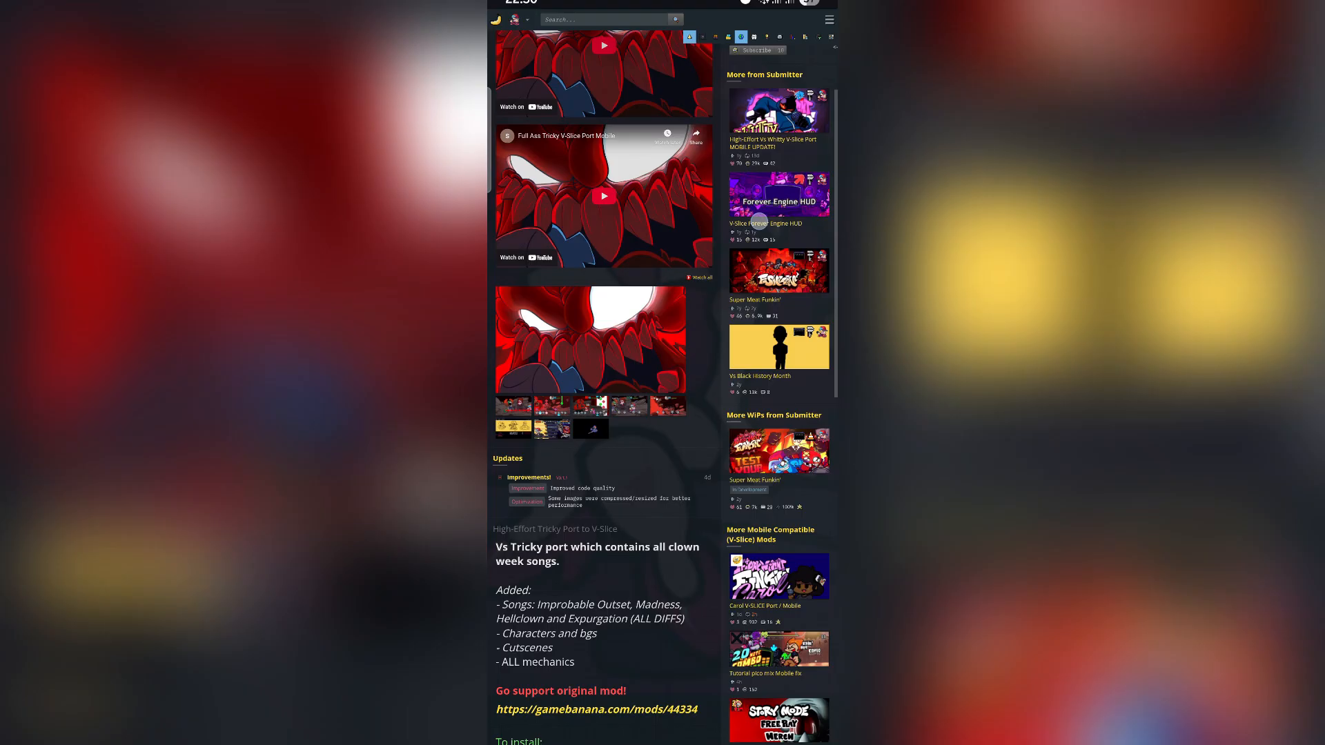
pyautogui.scroll(-3)
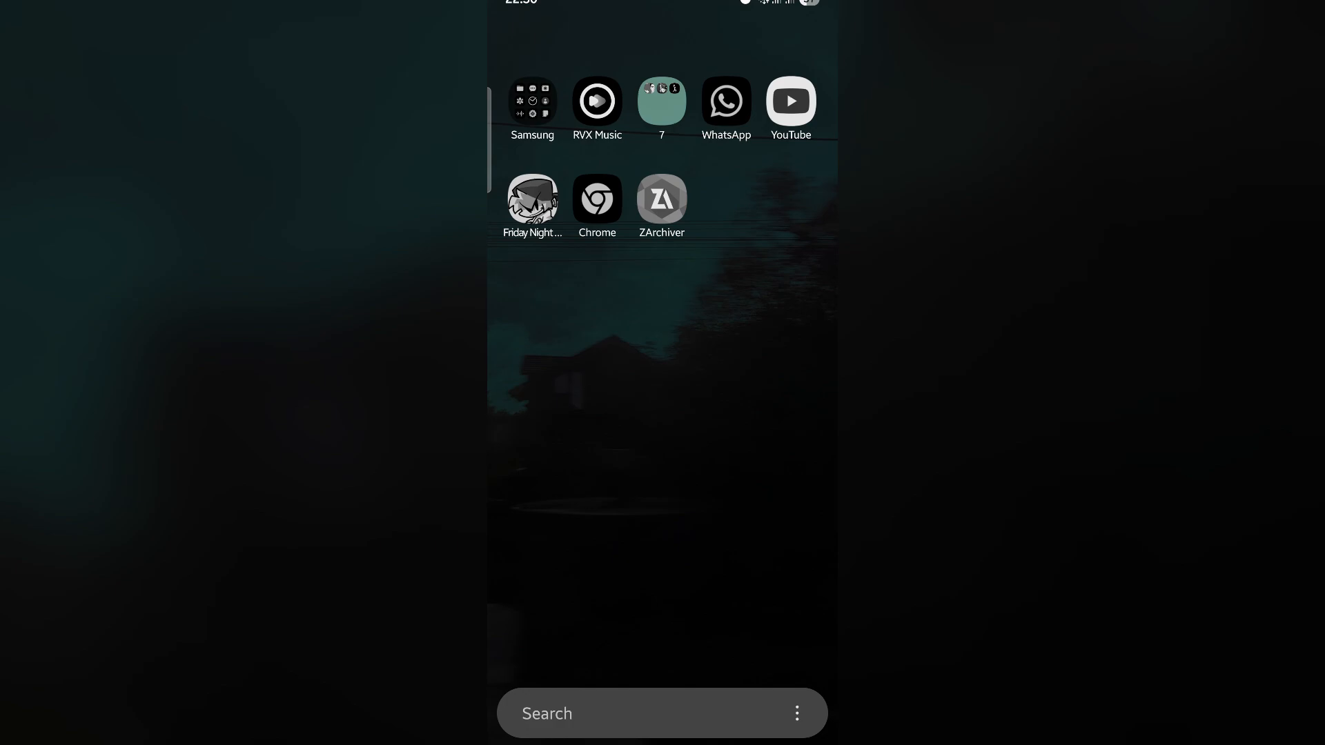
# Grant ZArchiver all-files access, answer the notification prompt, and enter the Download folder
pyautogui.click(663, 198)
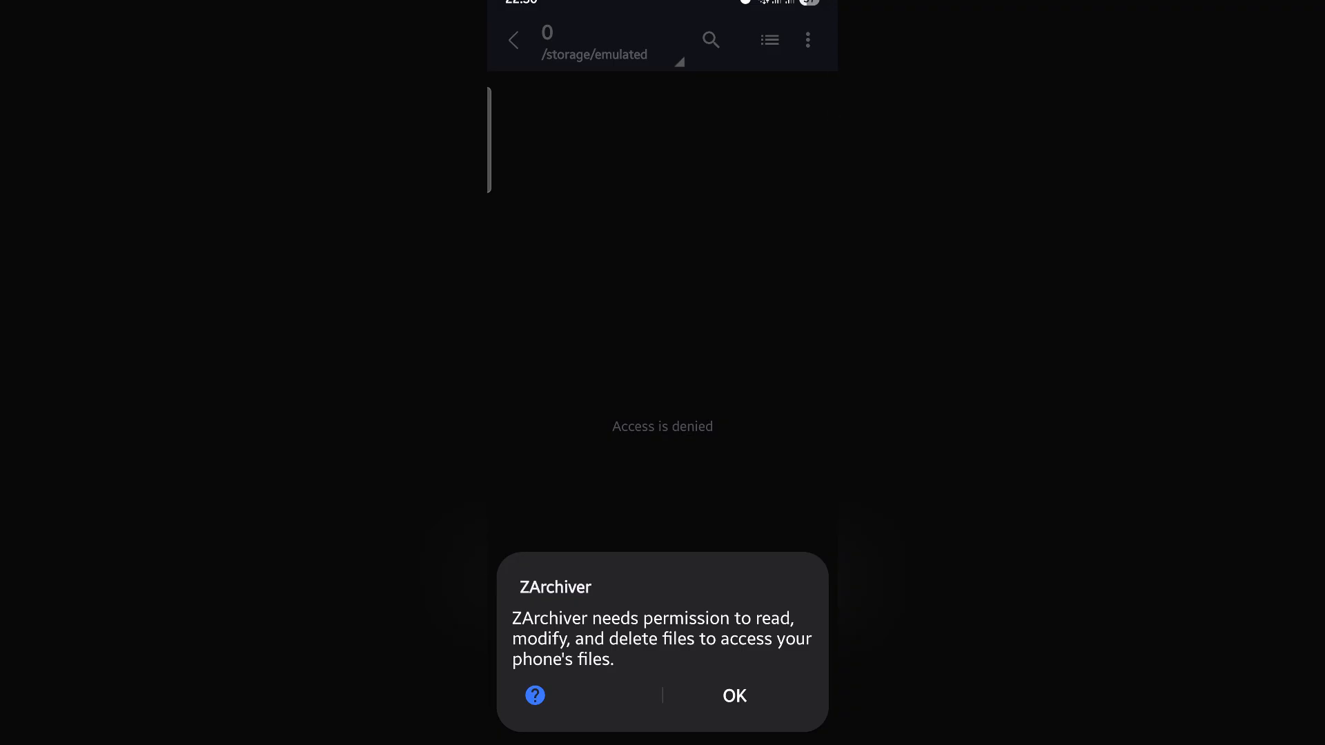
pyautogui.click(734, 696)
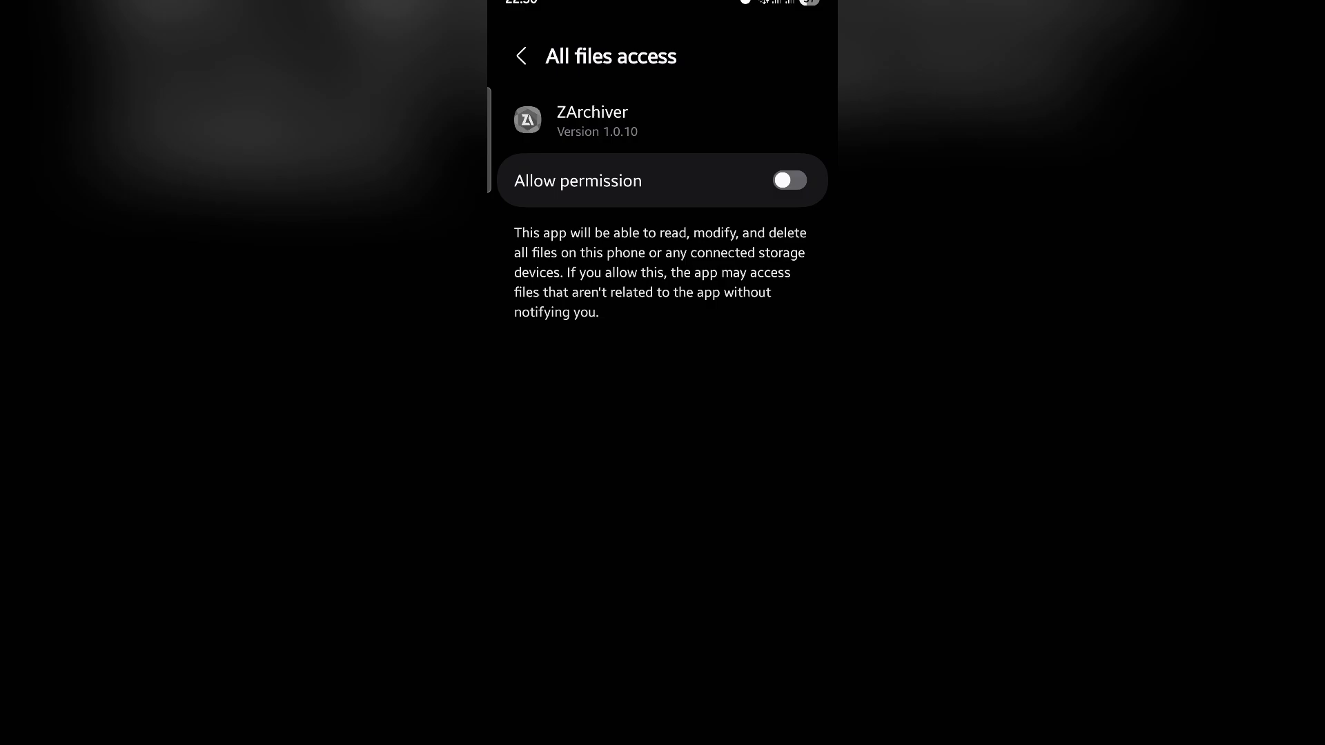
pyautogui.click(789, 179)
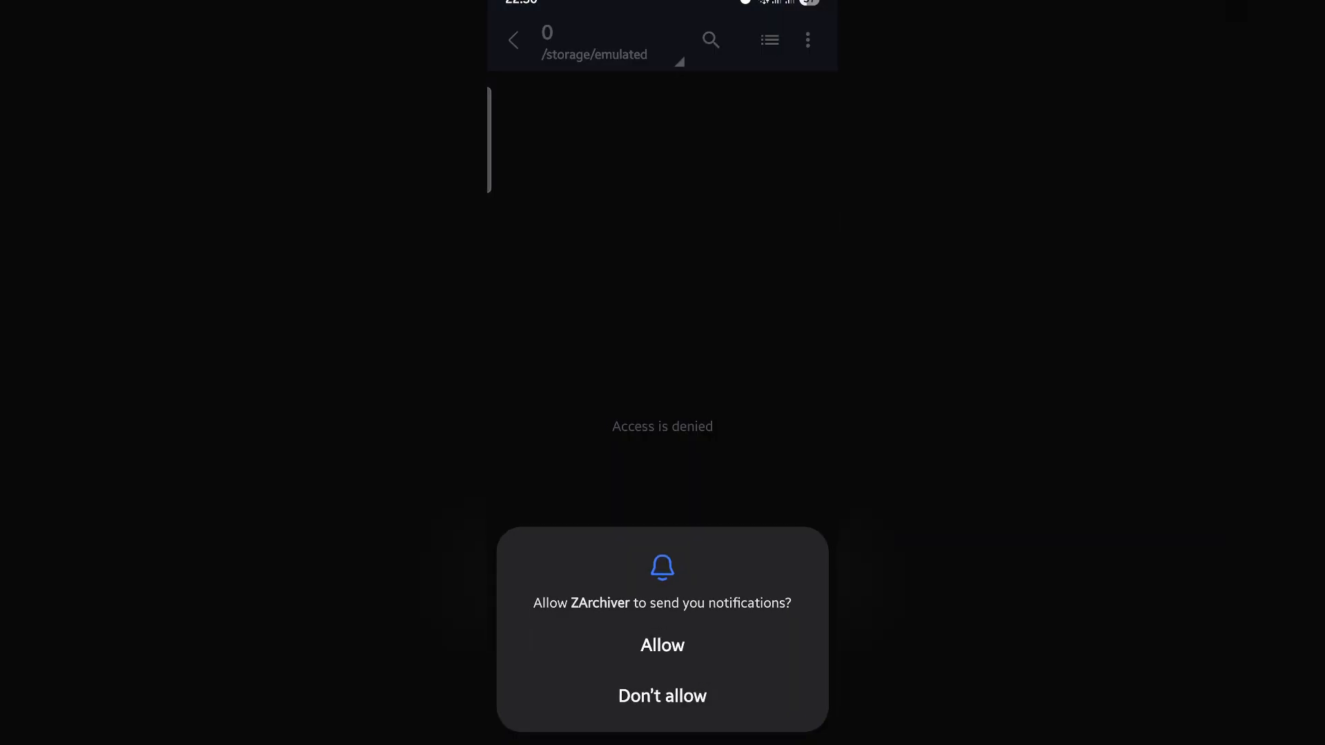
pyautogui.click(663, 646)
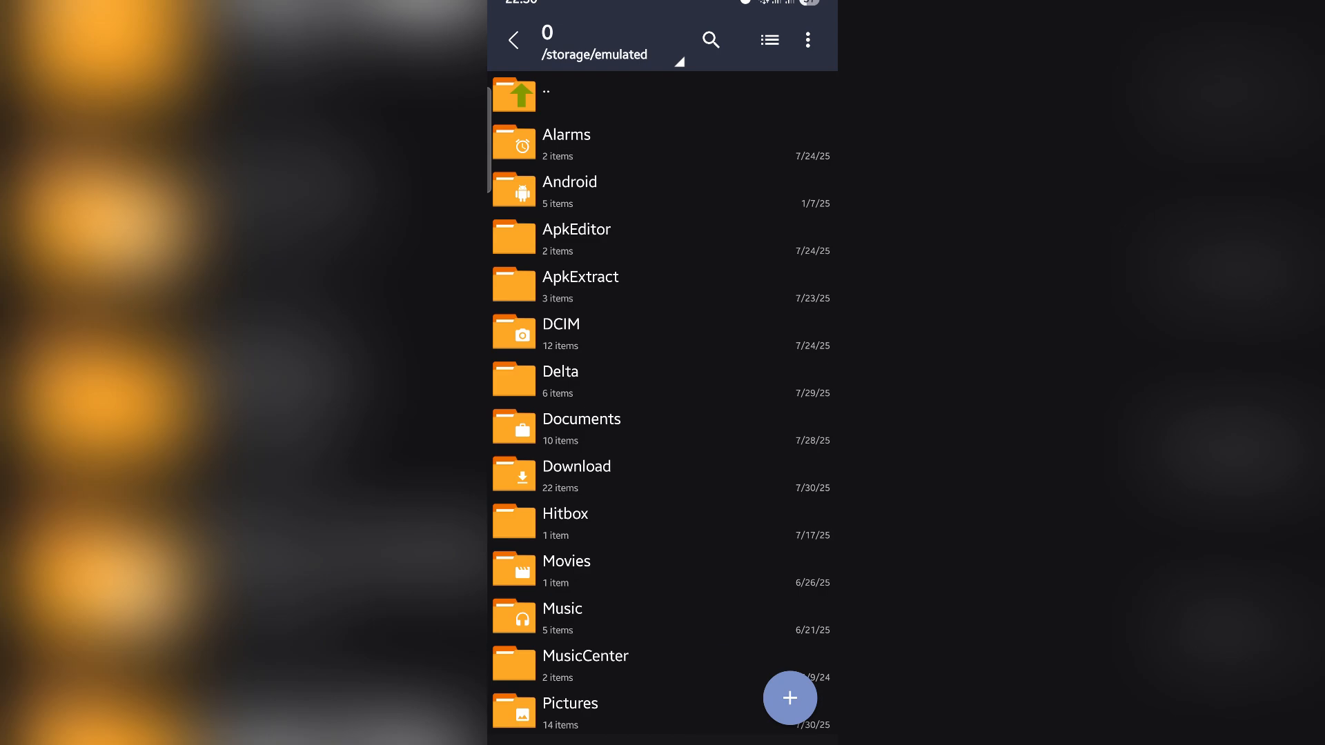
pyautogui.click(576, 466)
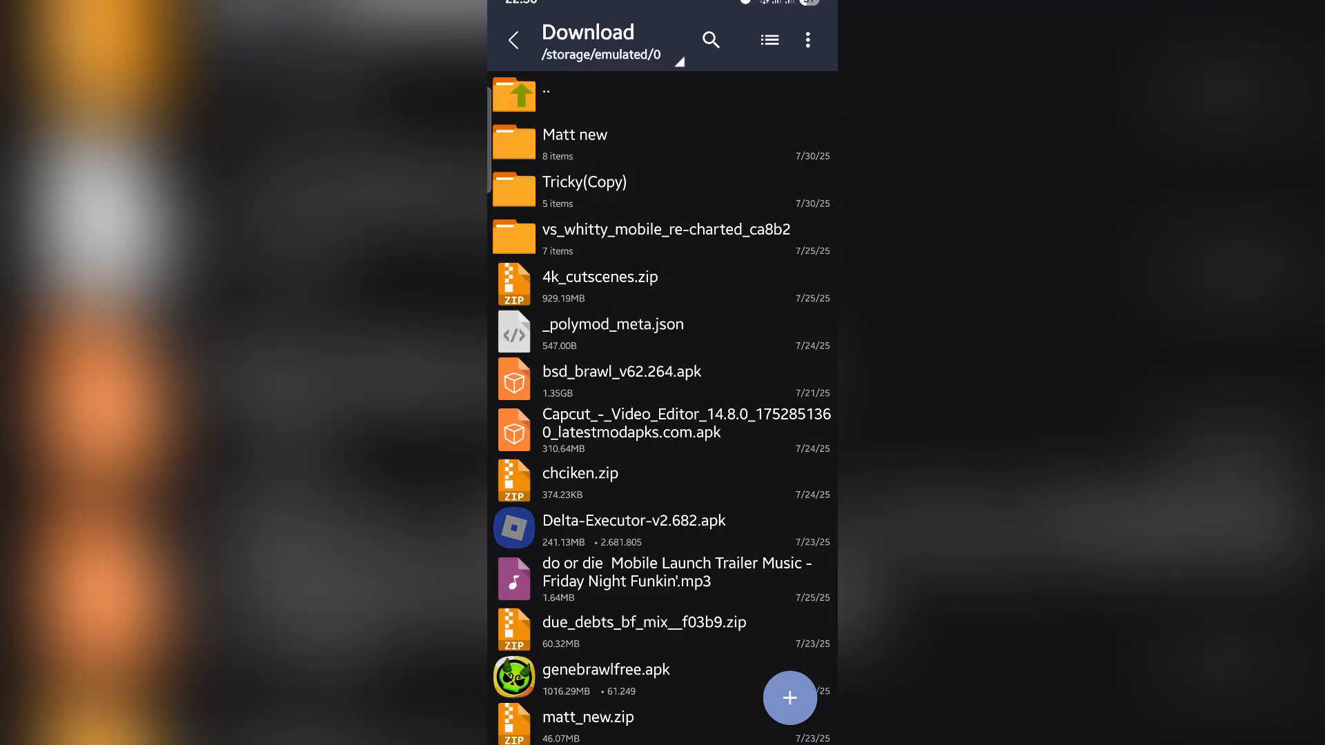
pyautogui.scroll(-3)
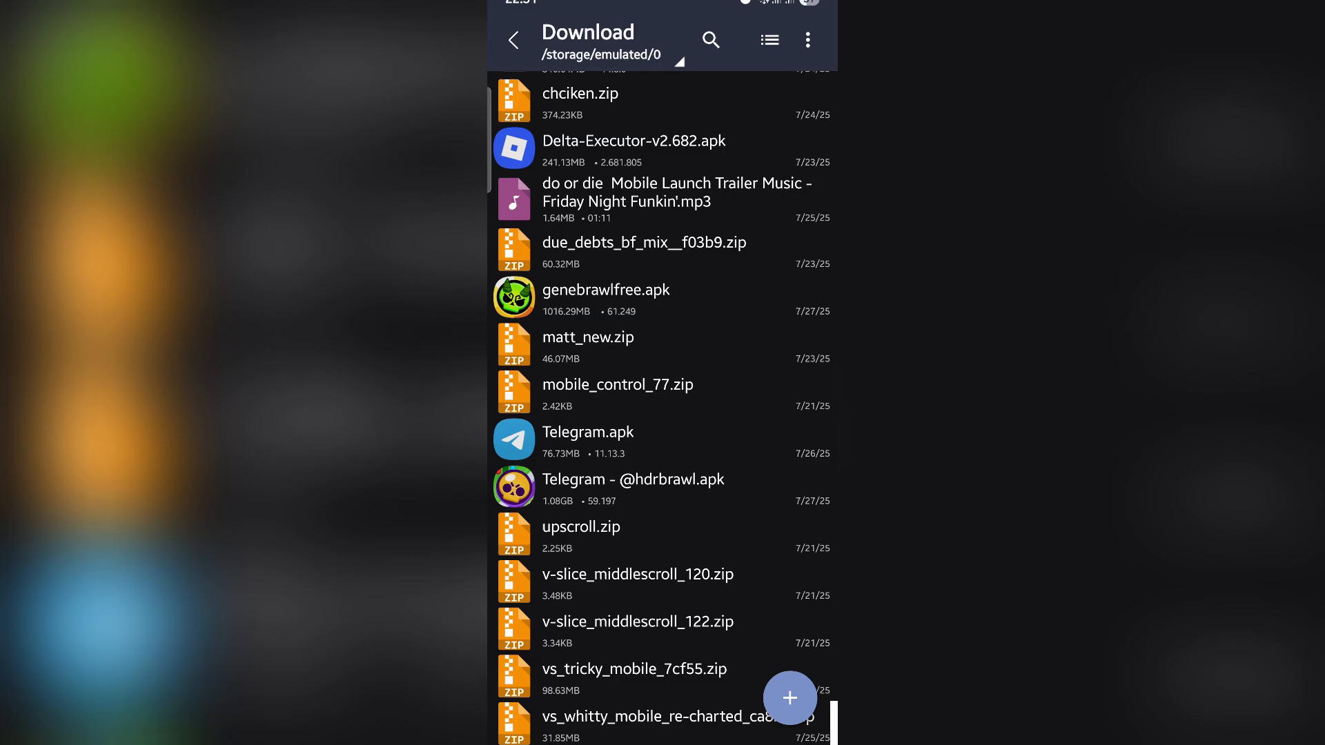
# View vs_tricky_mobile_7cf55.zip, multi-select its folders and _polymod_meta.json, and bring up Copy
pyautogui.click(635, 668)
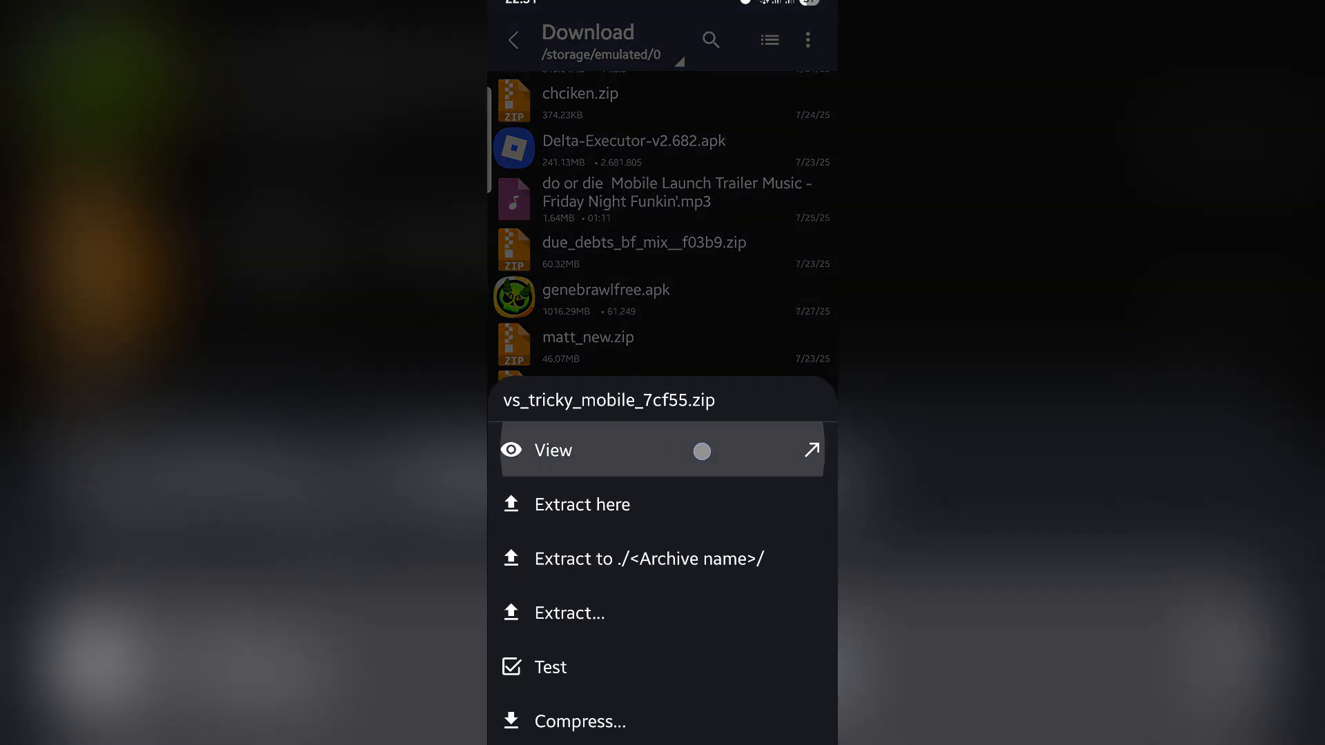
pyautogui.click(554, 450)
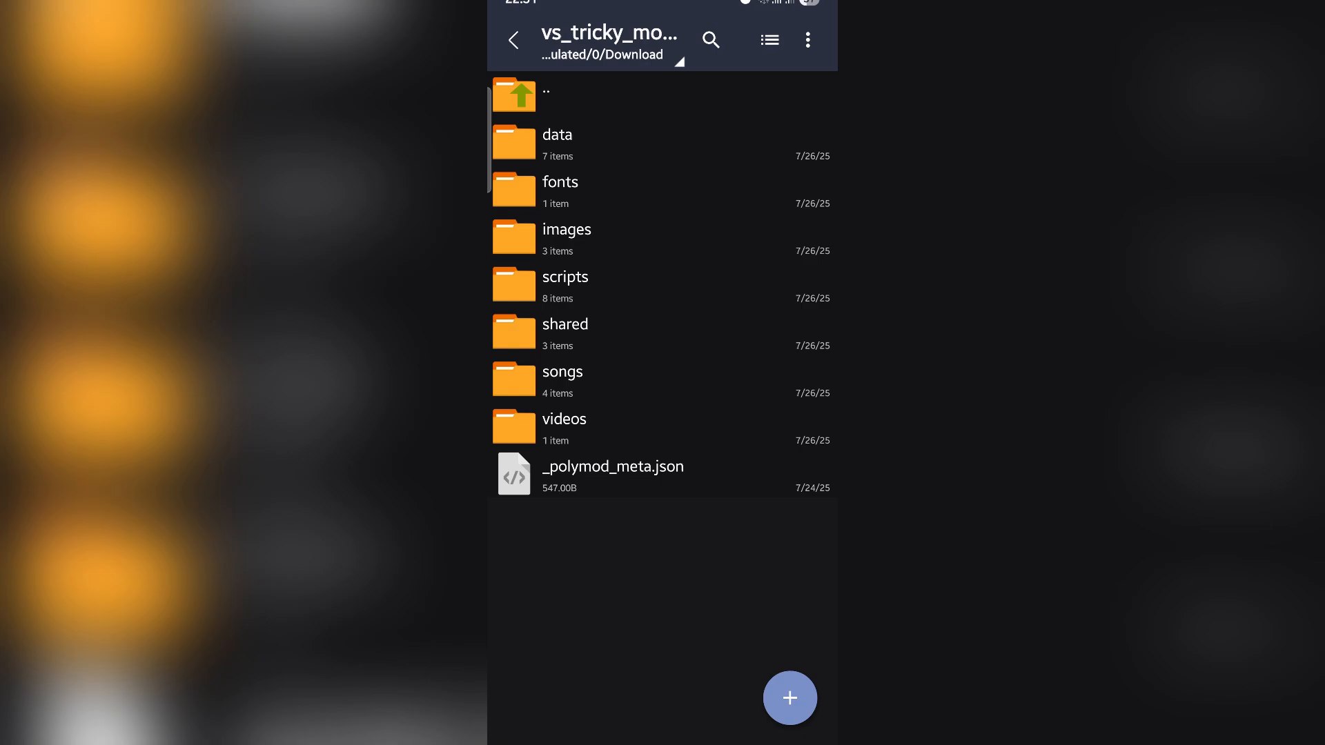
pyautogui.click(808, 39)
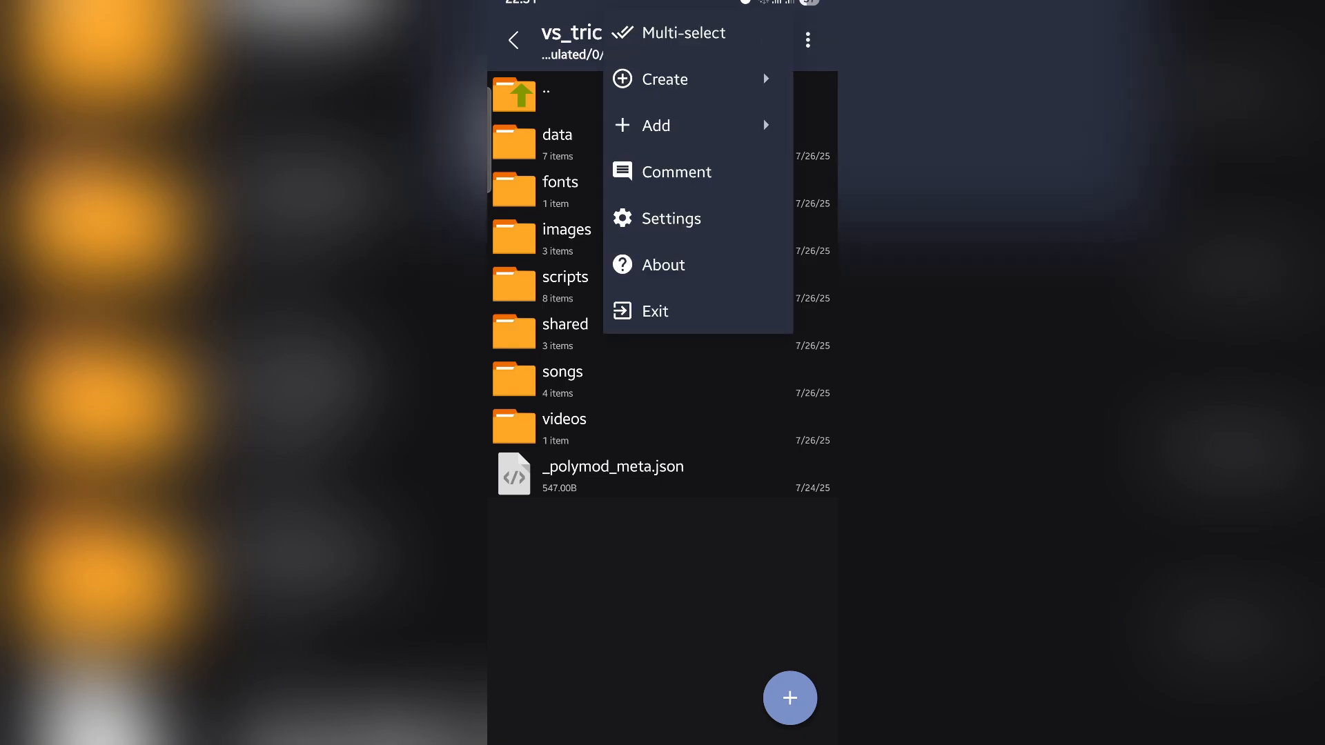
pyautogui.click(682, 33)
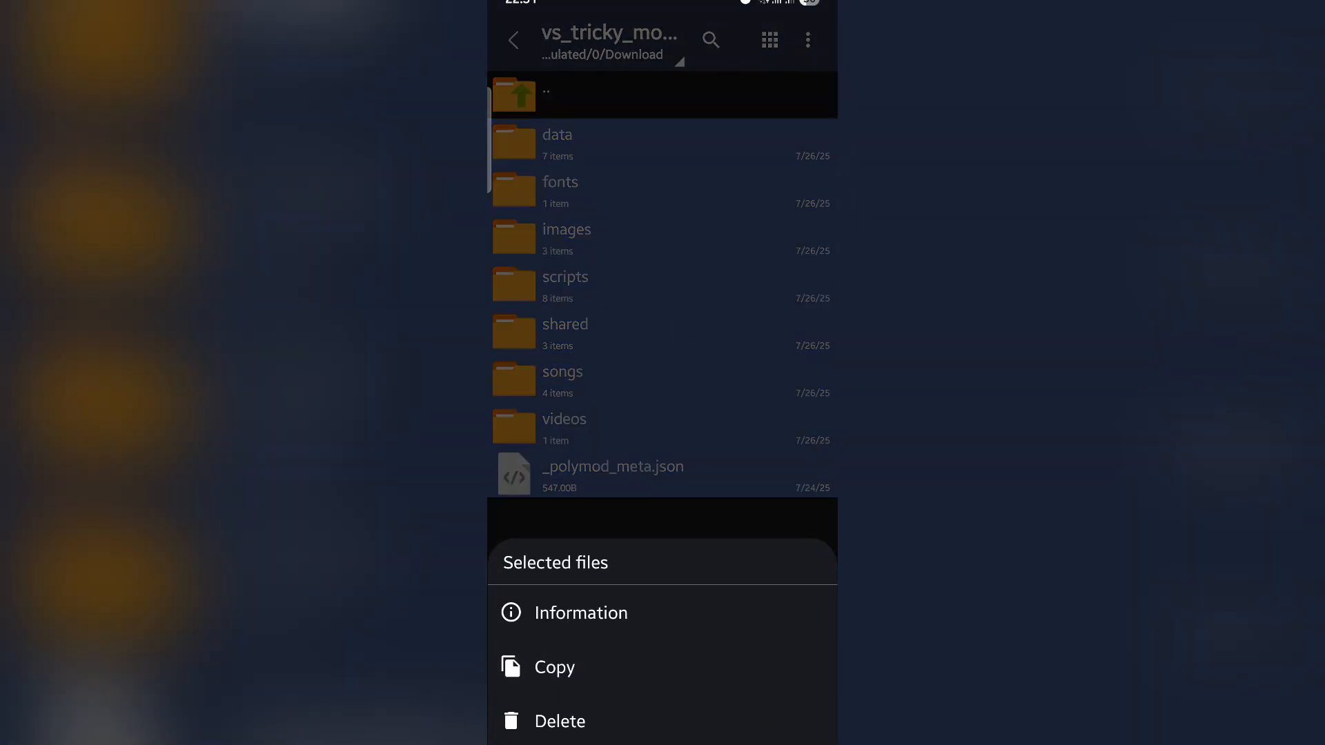
pyautogui.click(554, 668)
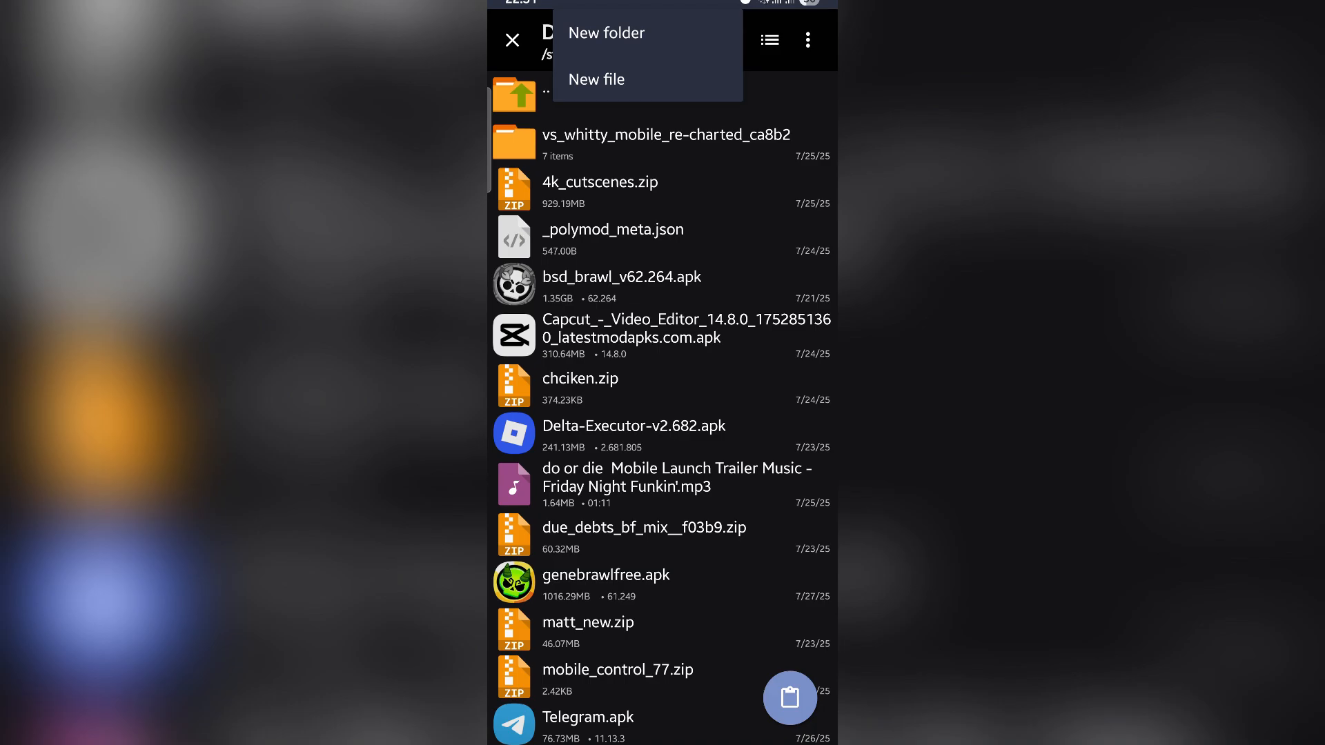
# Create a new folder named Tricky in Download and place the mod's contents in it
pyautogui.click(606, 33)
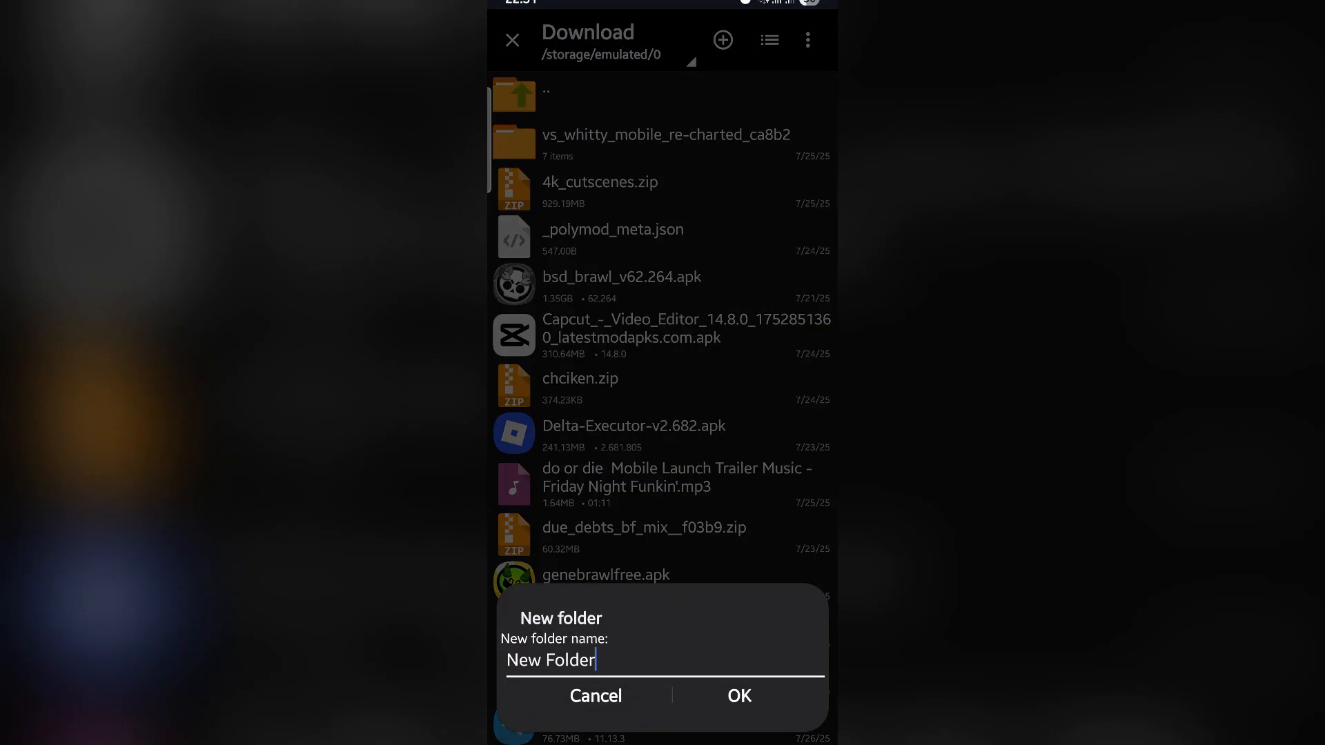
pyautogui.click(621, 660)
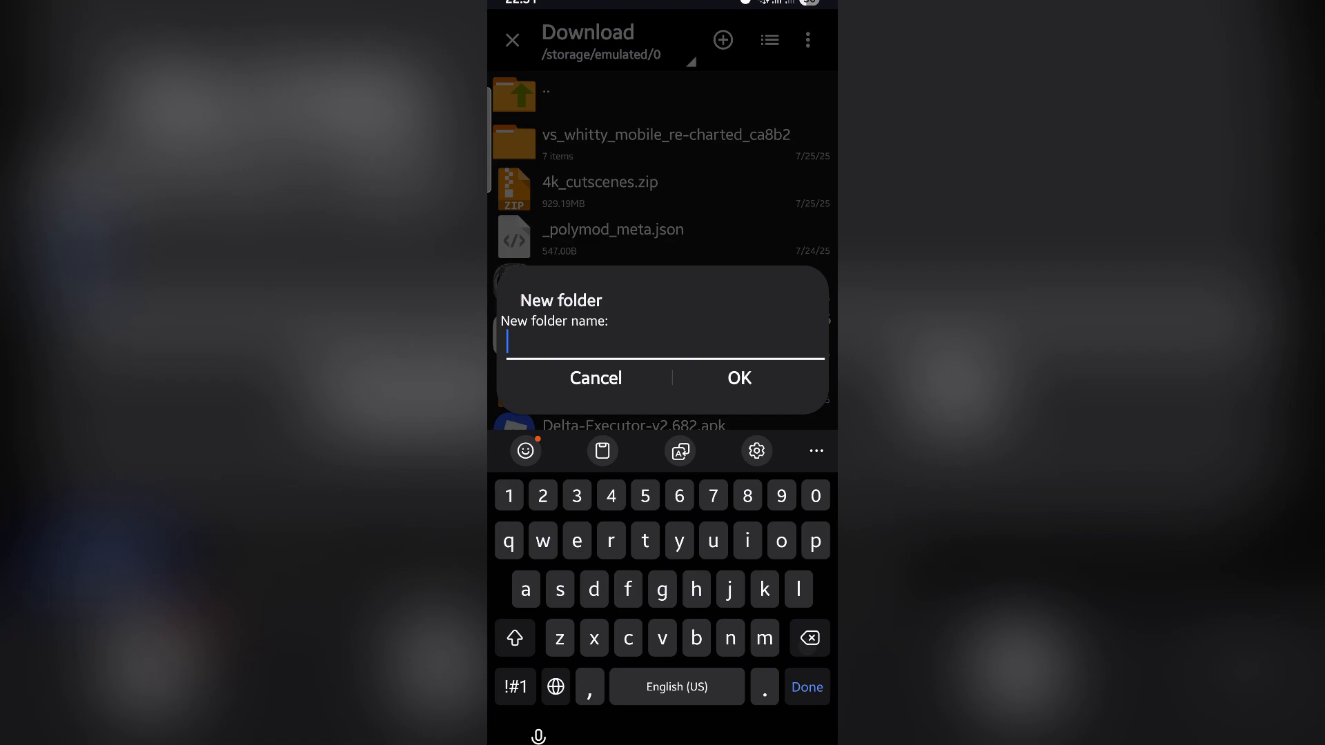
pyautogui.write('Tr')
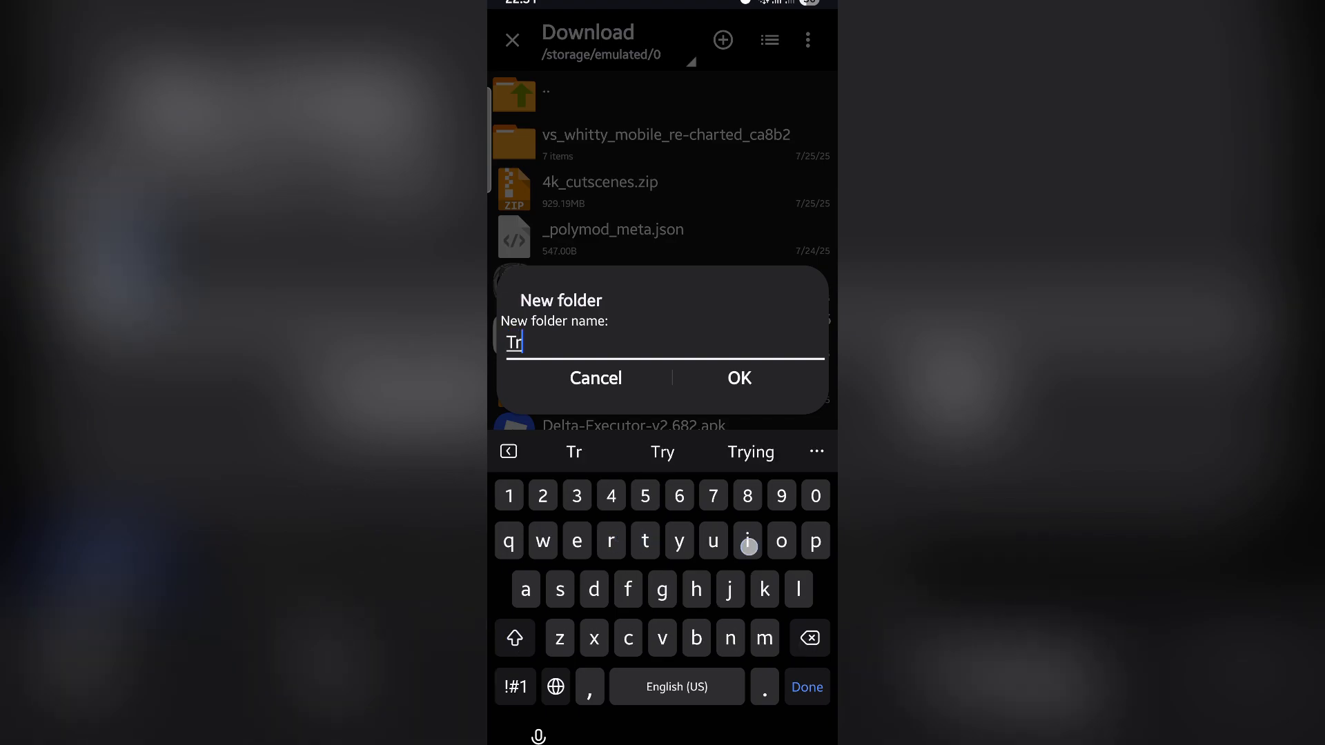
pyautogui.click(739, 378)
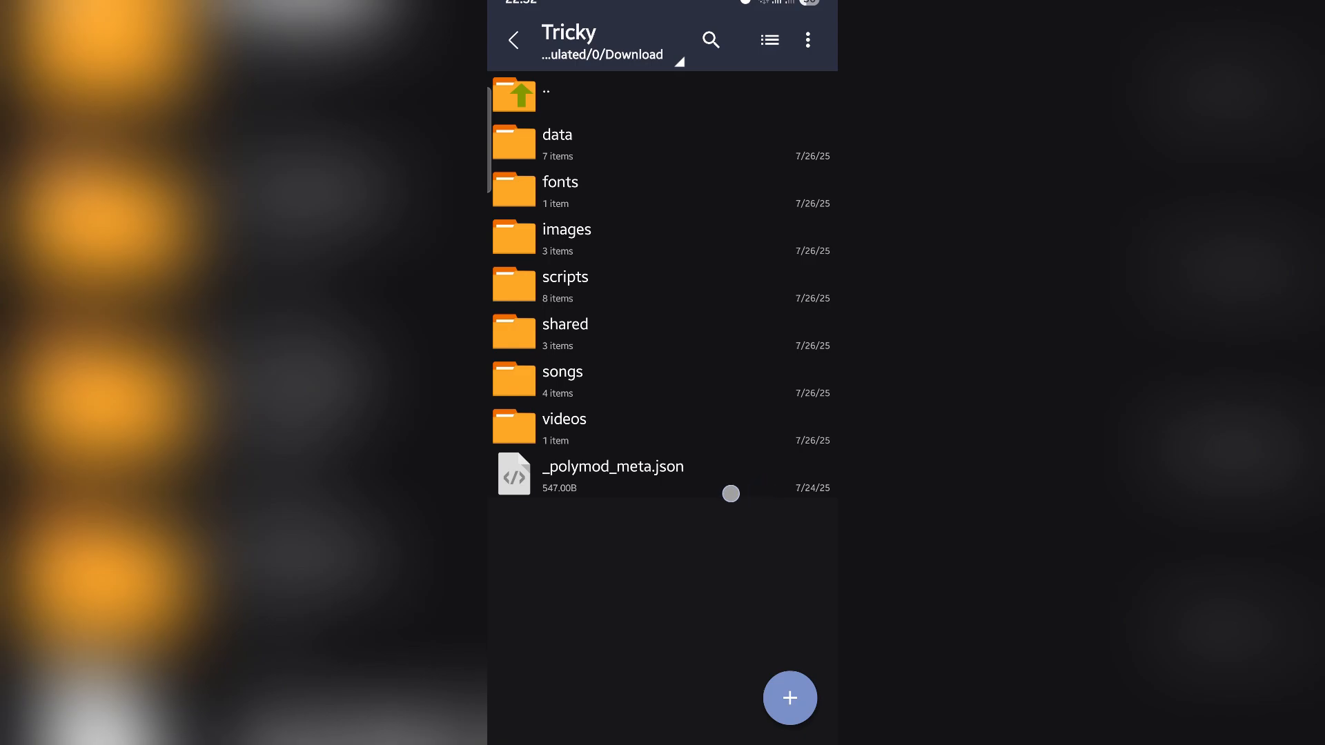
# Edit _polymod_meta.json in the text editor at the api_version value, leaving the change unsaved
pyautogui.click(640, 475)
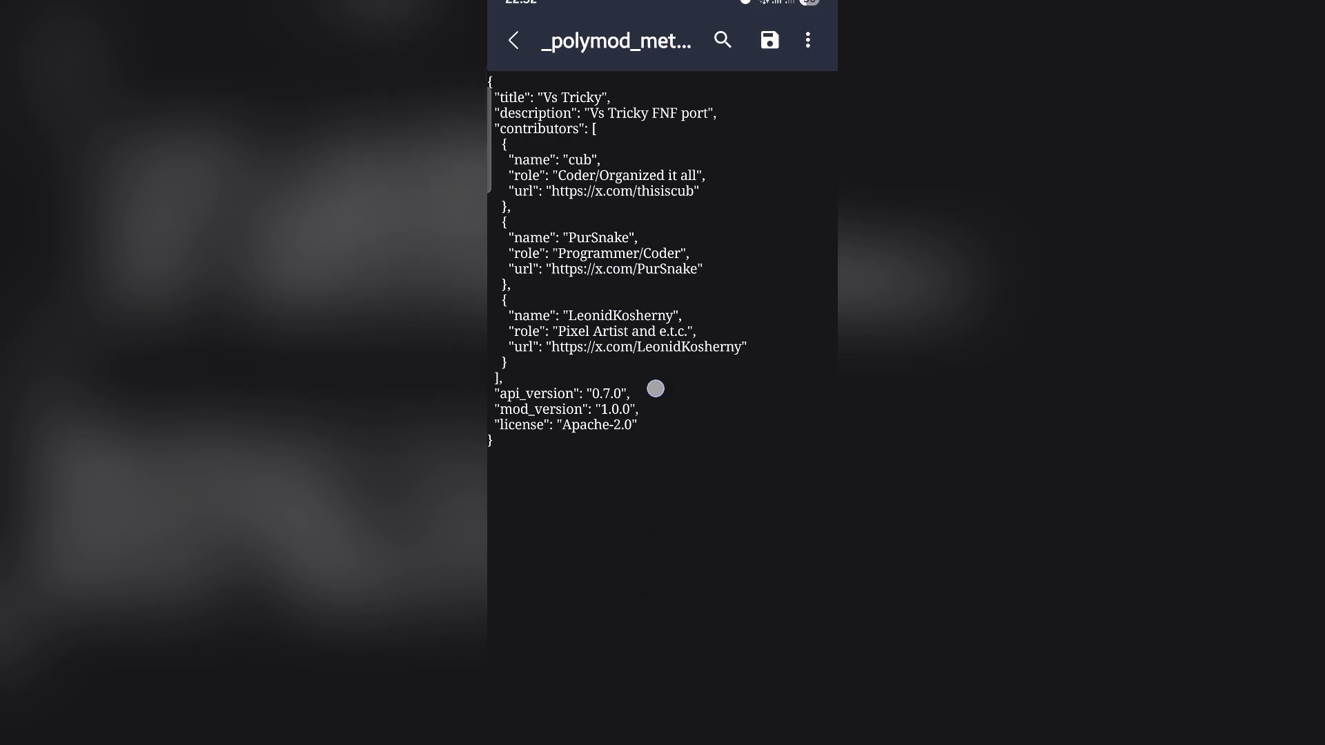
pyautogui.click(635, 393)
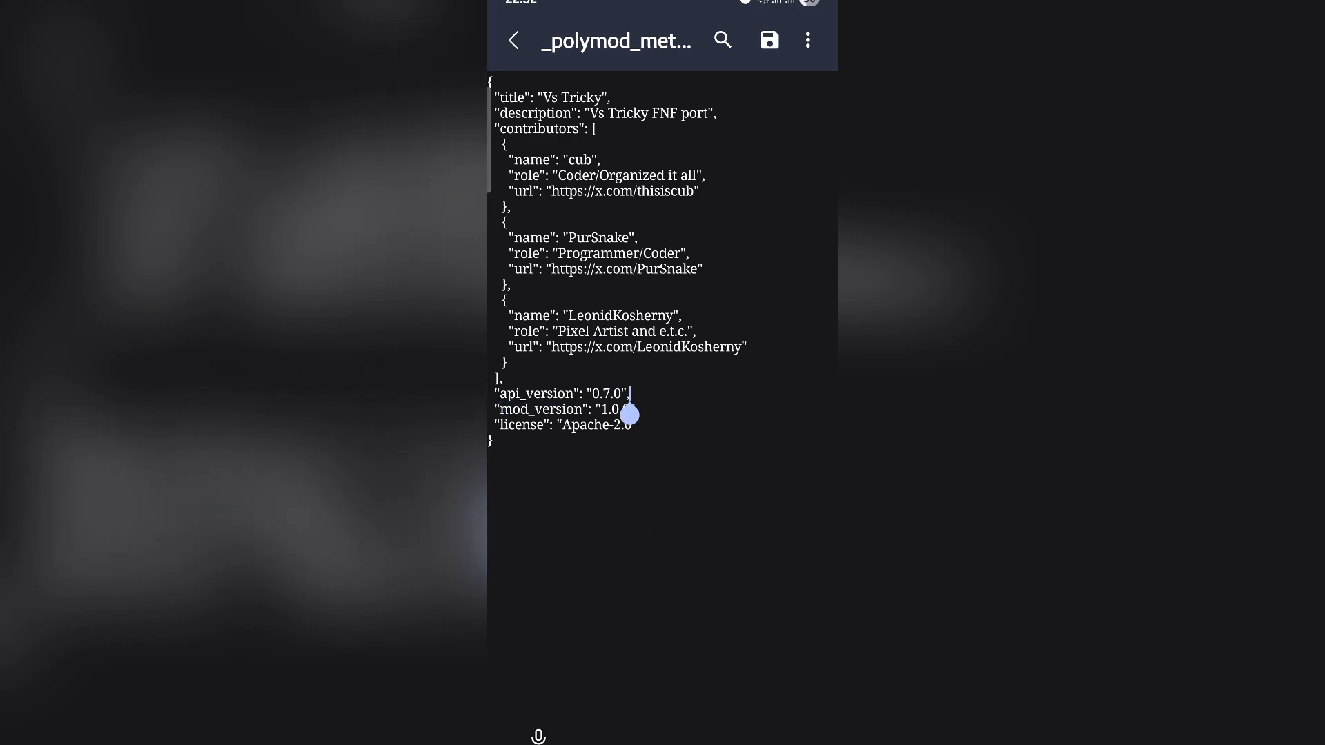
pyautogui.click(629, 409)
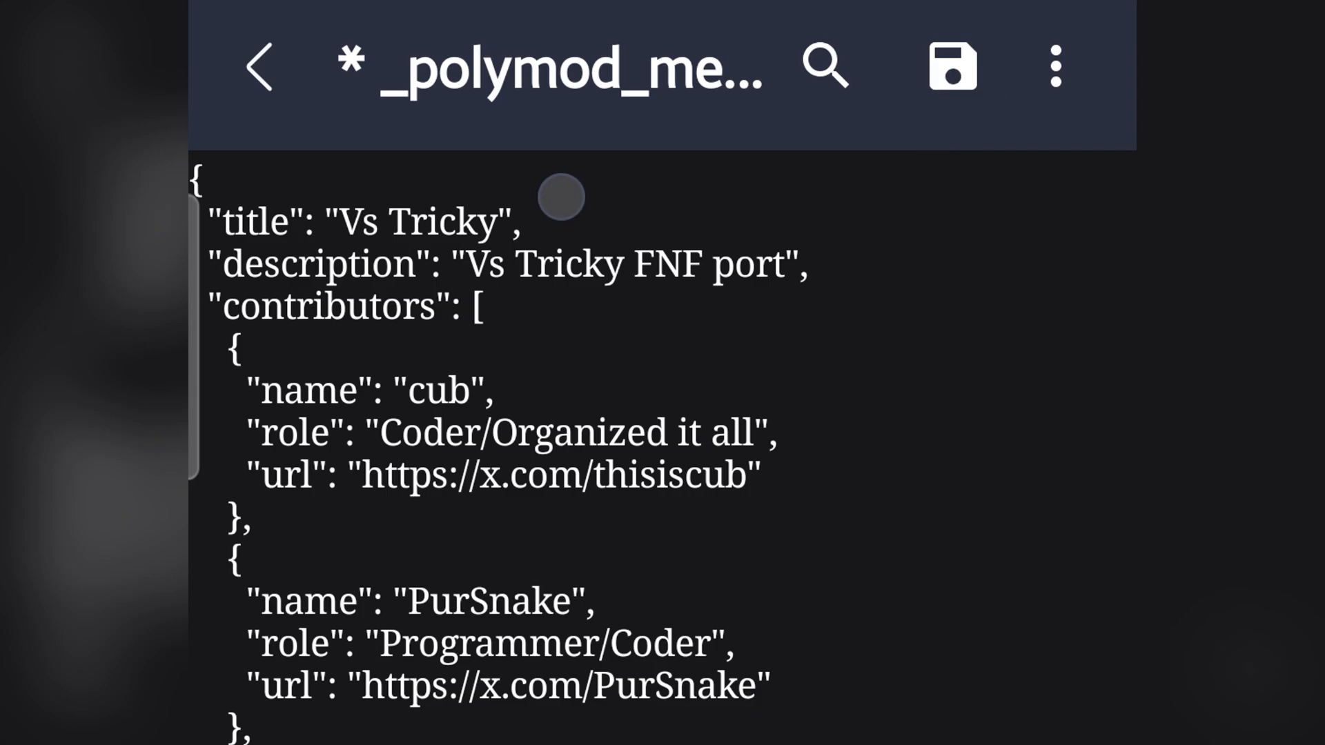
# From the home screen launch Friday Night Funkin' and dismiss its data-consent prompt
pyautogui.click(952, 67)
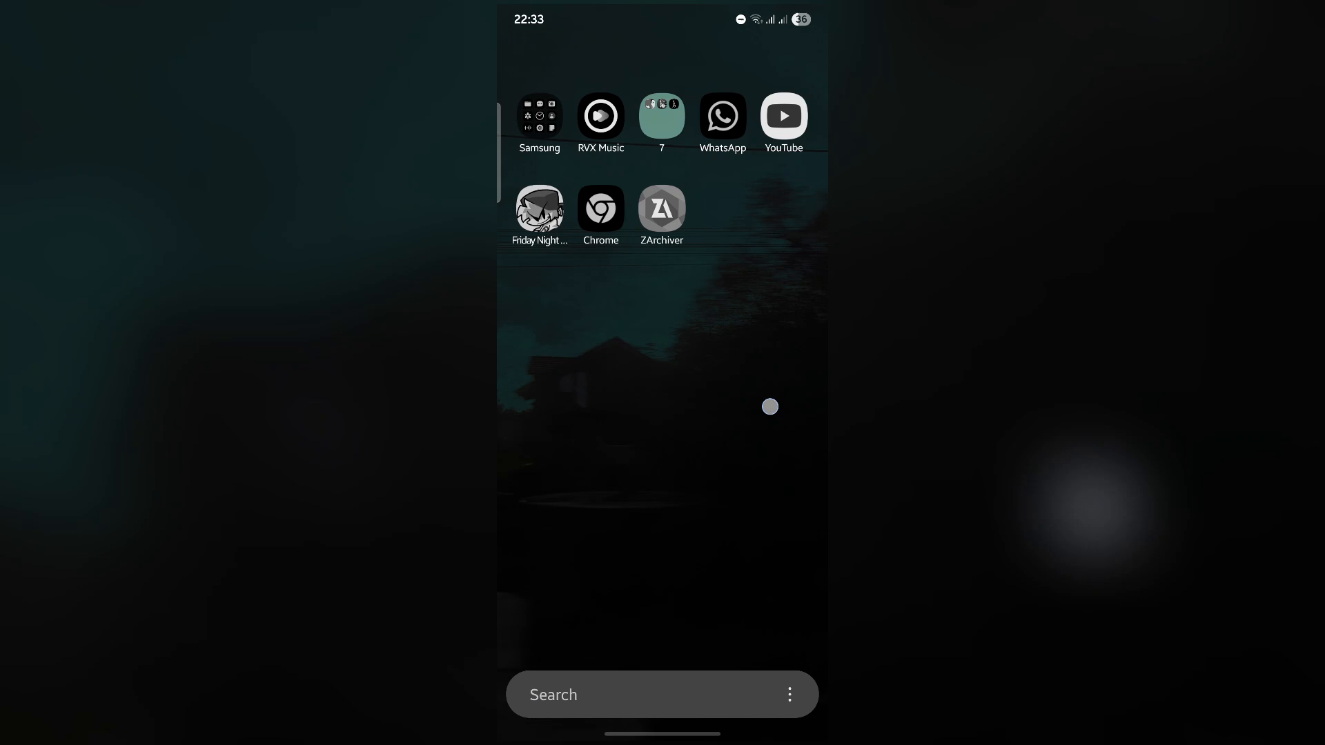
pyautogui.click(539, 210)
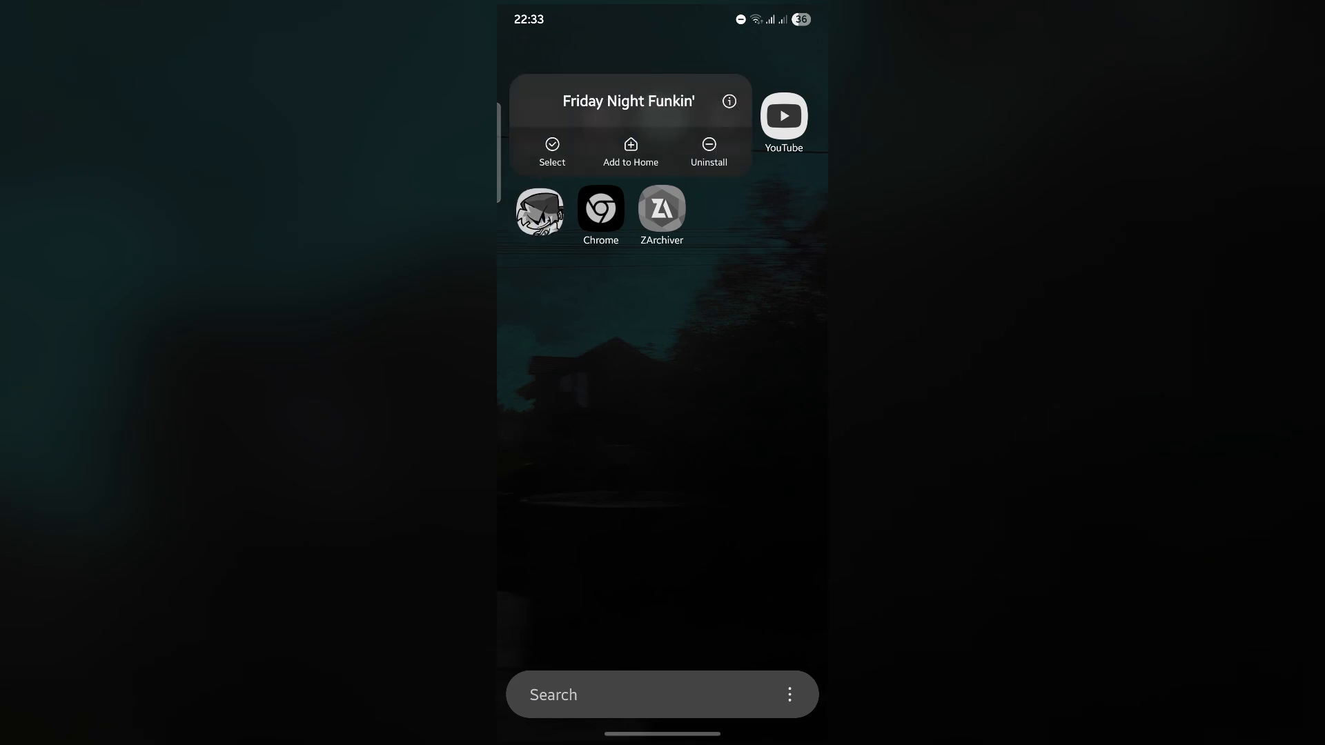
pyautogui.click(539, 211)
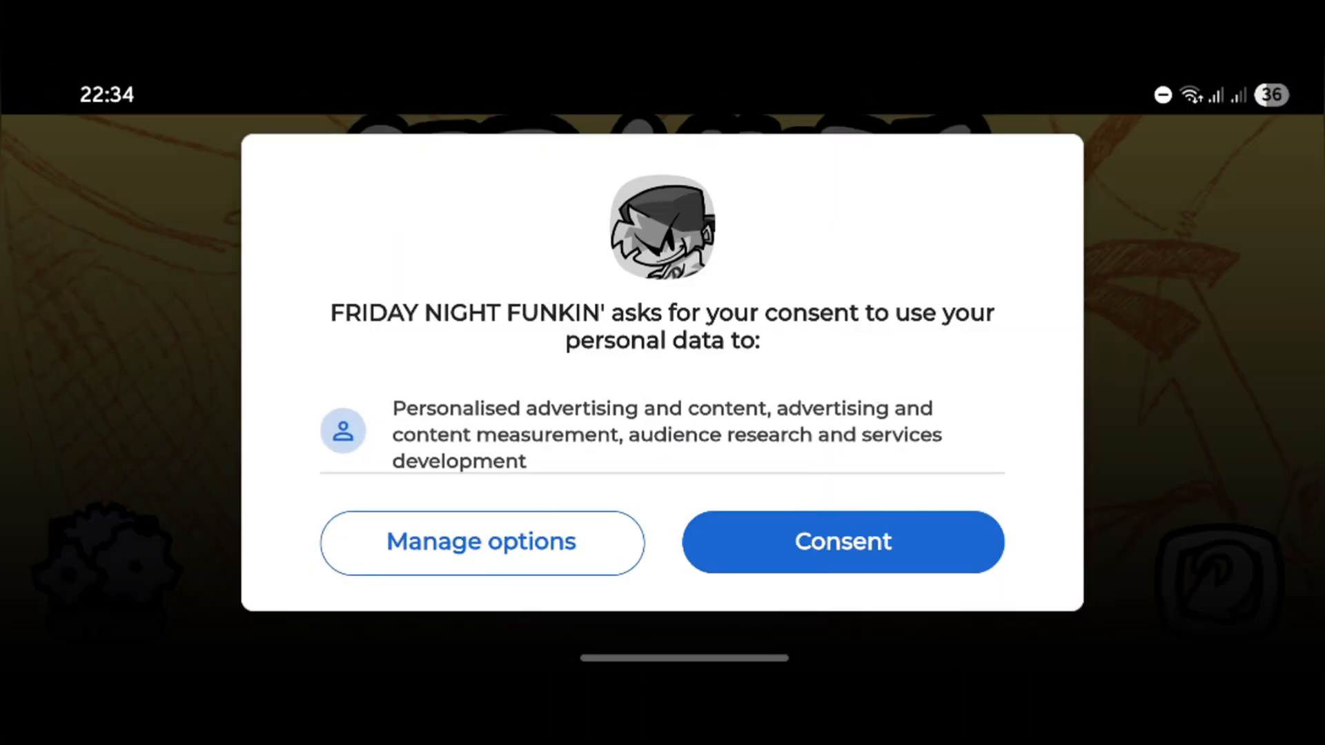
pyautogui.click(842, 541)
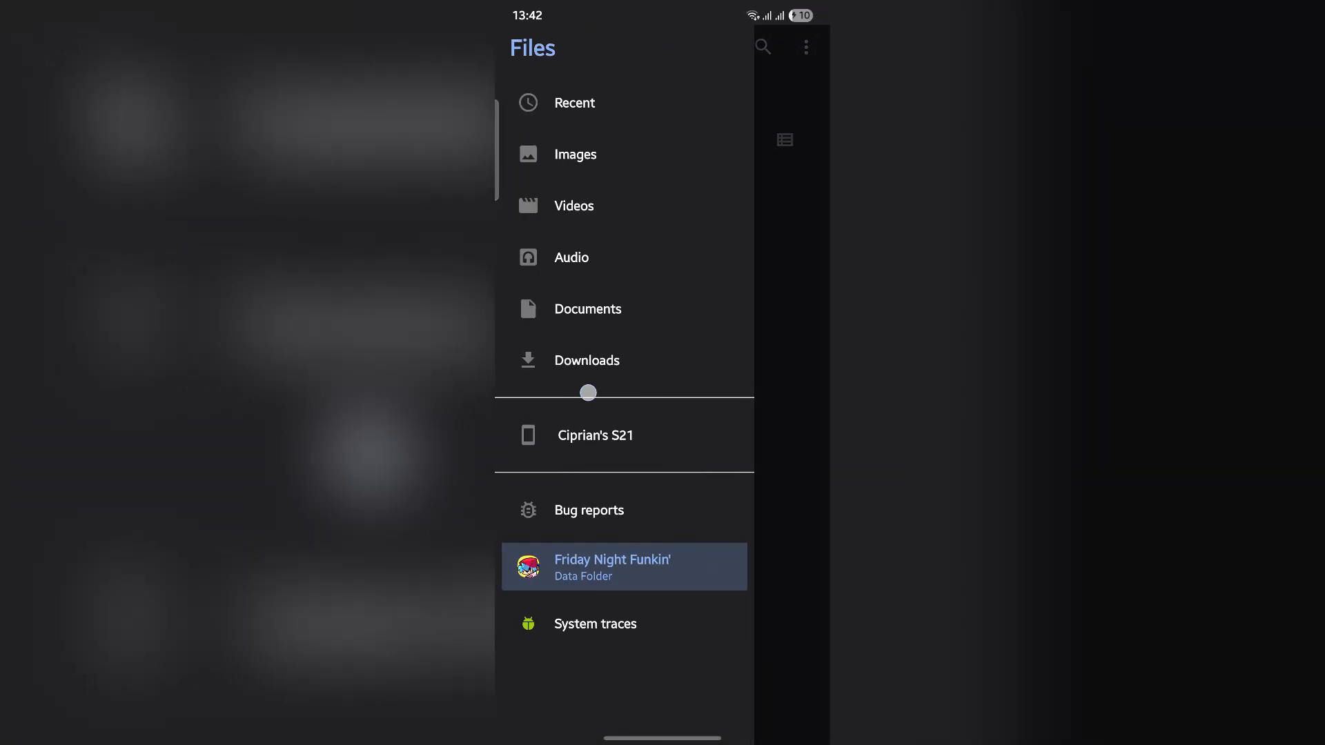
# In internal storage's Download, select the Tricky folder and choose Copy to… for a destination
pyautogui.click(595, 434)
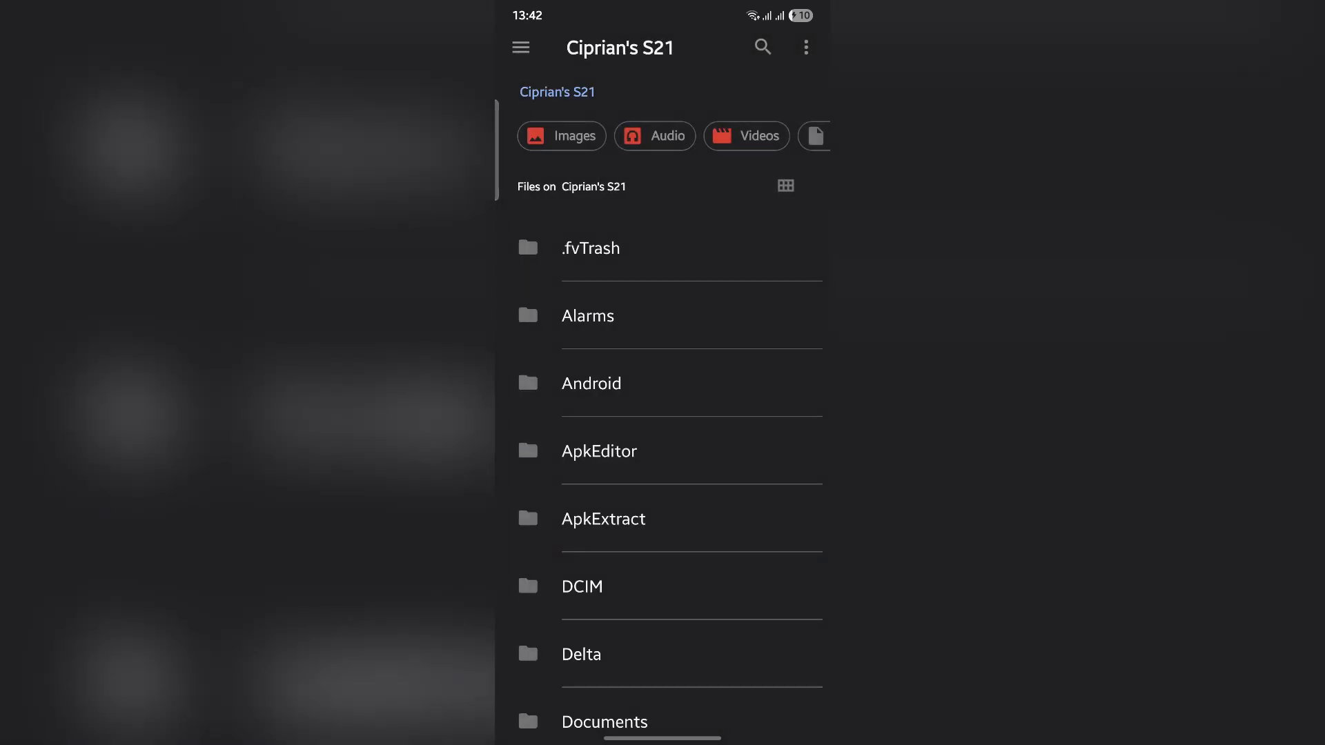
pyautogui.scroll(-3)
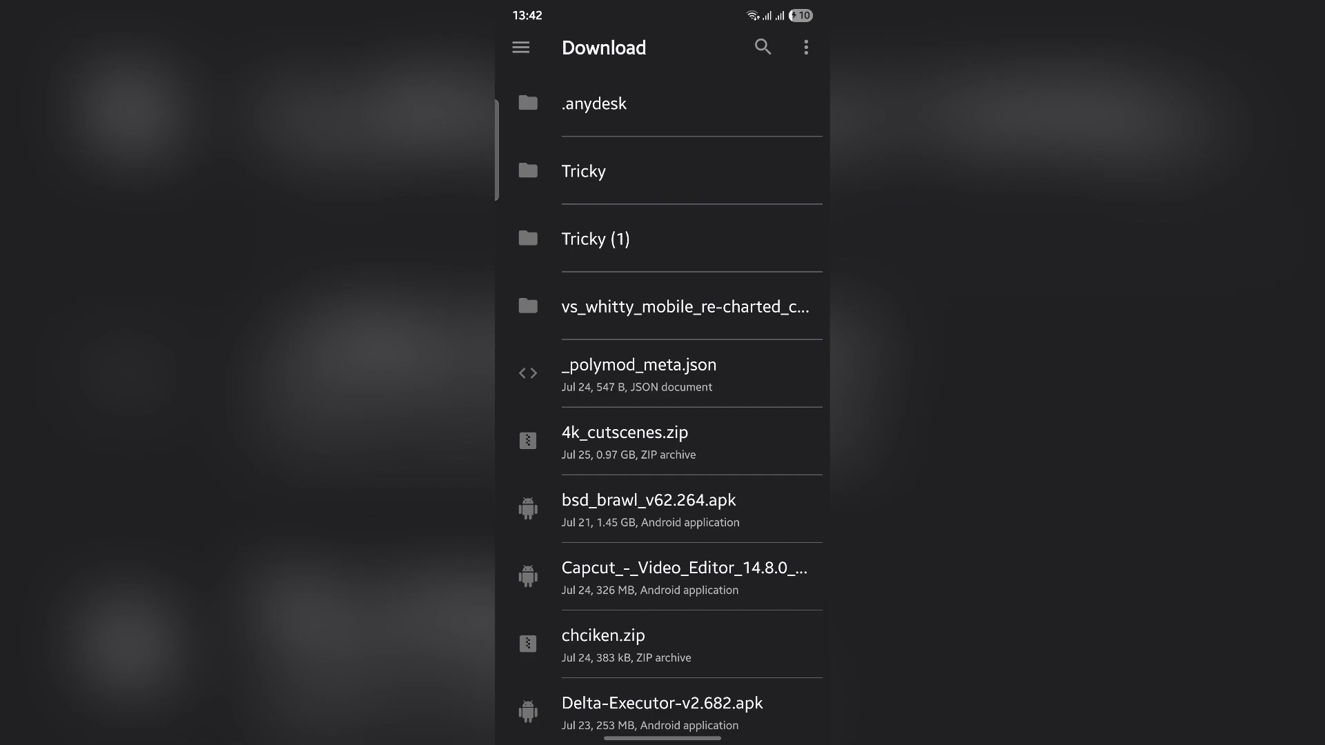
pyautogui.click(584, 171)
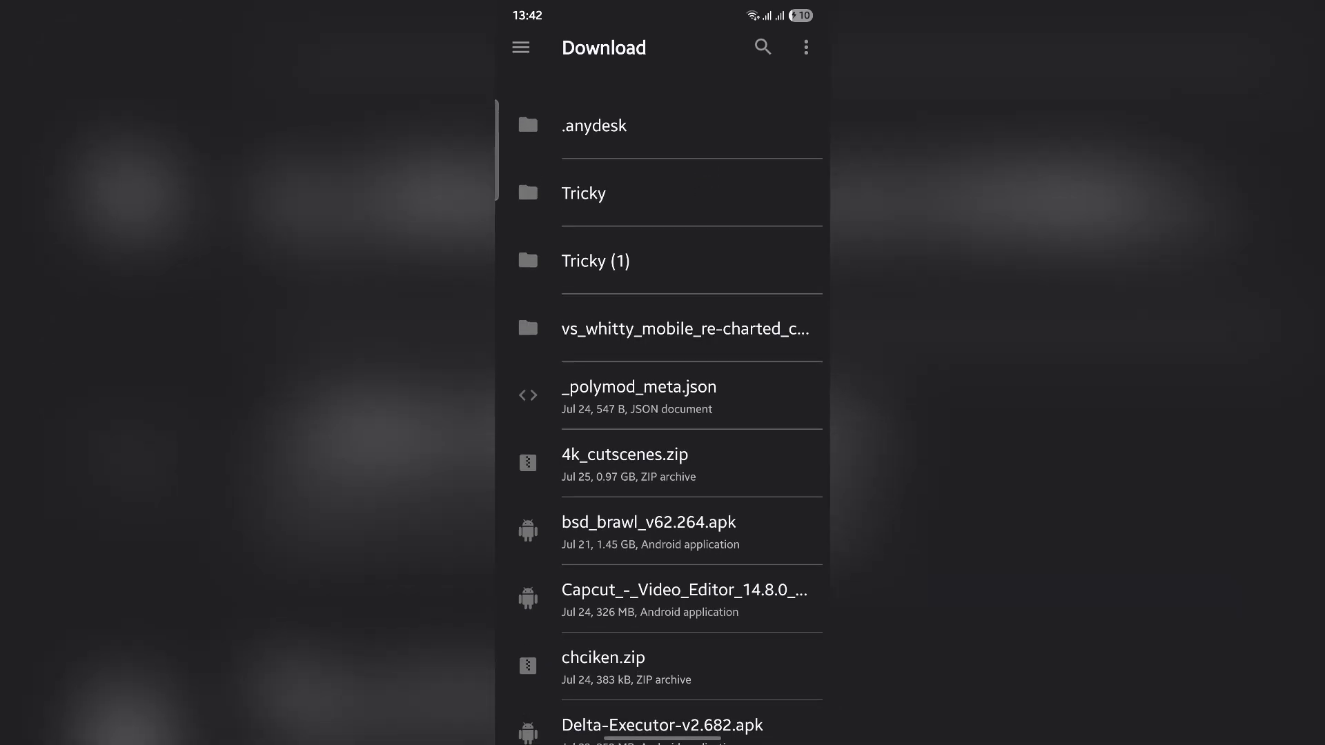
pyautogui.click(584, 193)
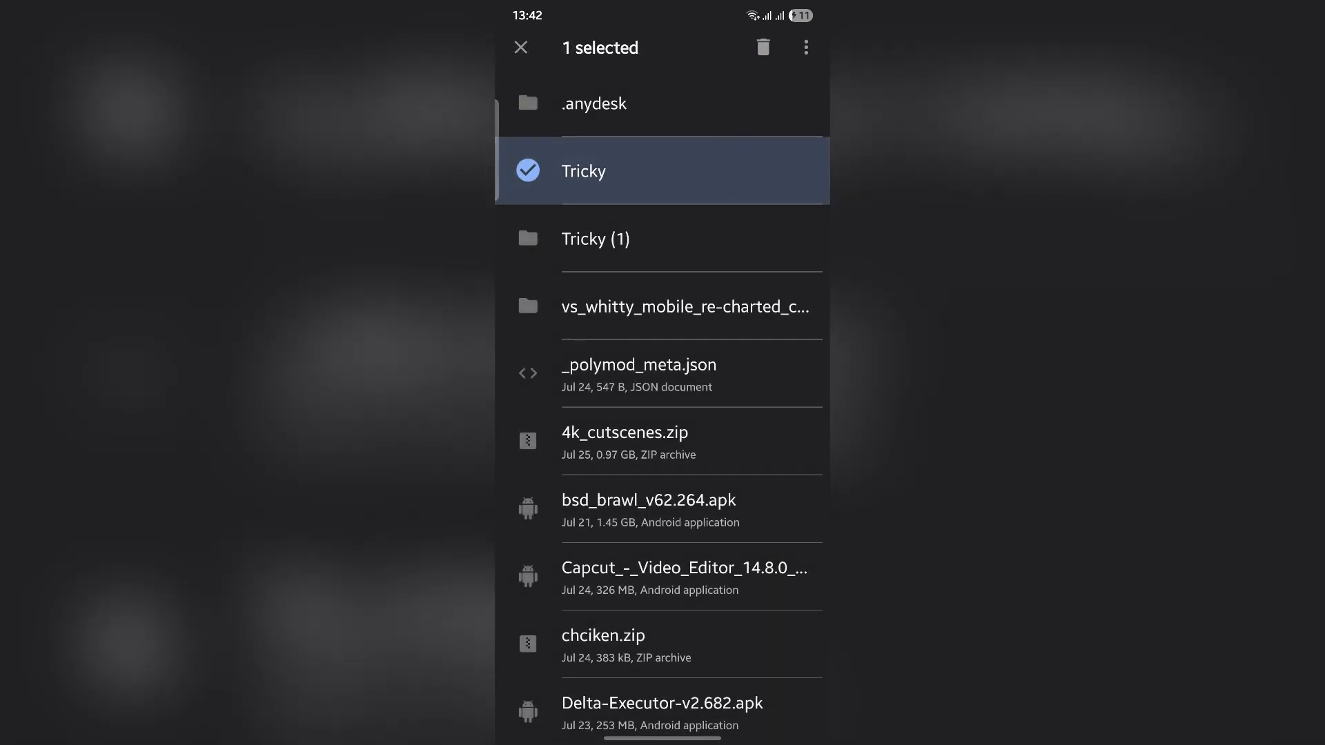
pyautogui.click(804, 47)
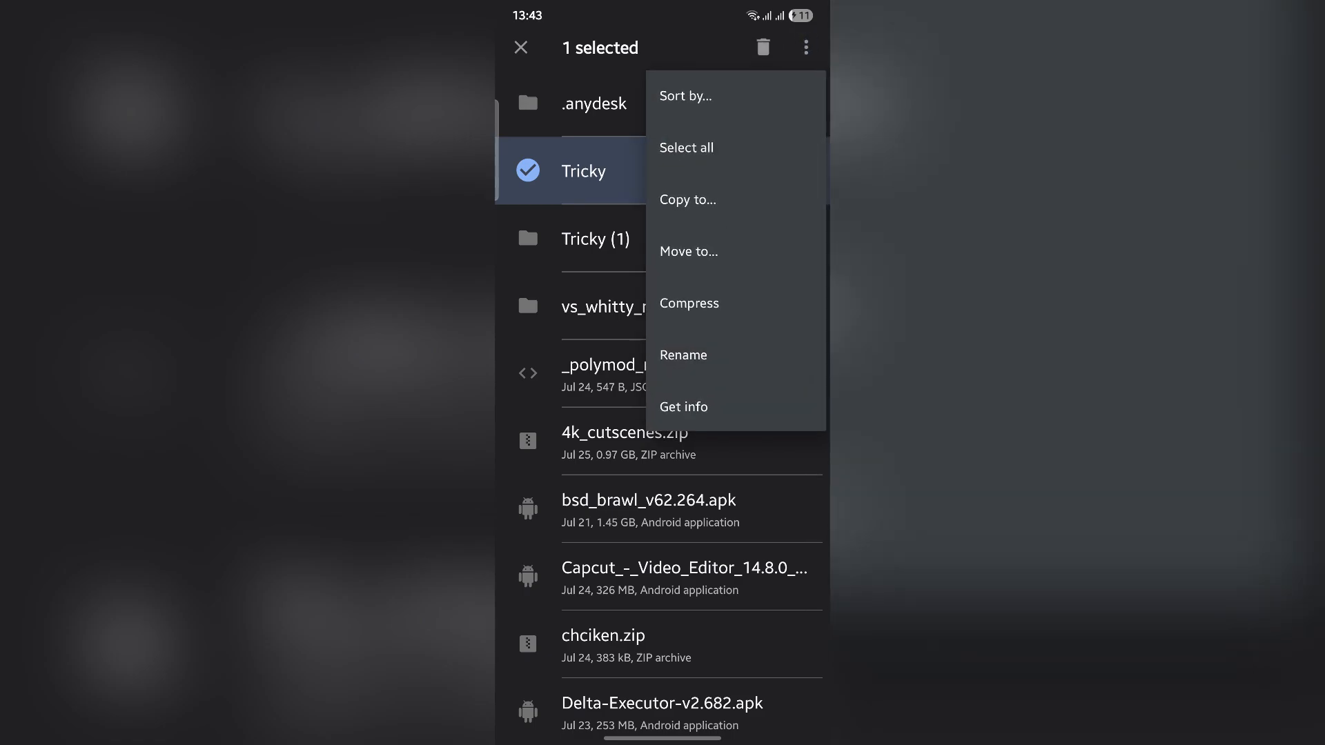
pyautogui.click(687, 199)
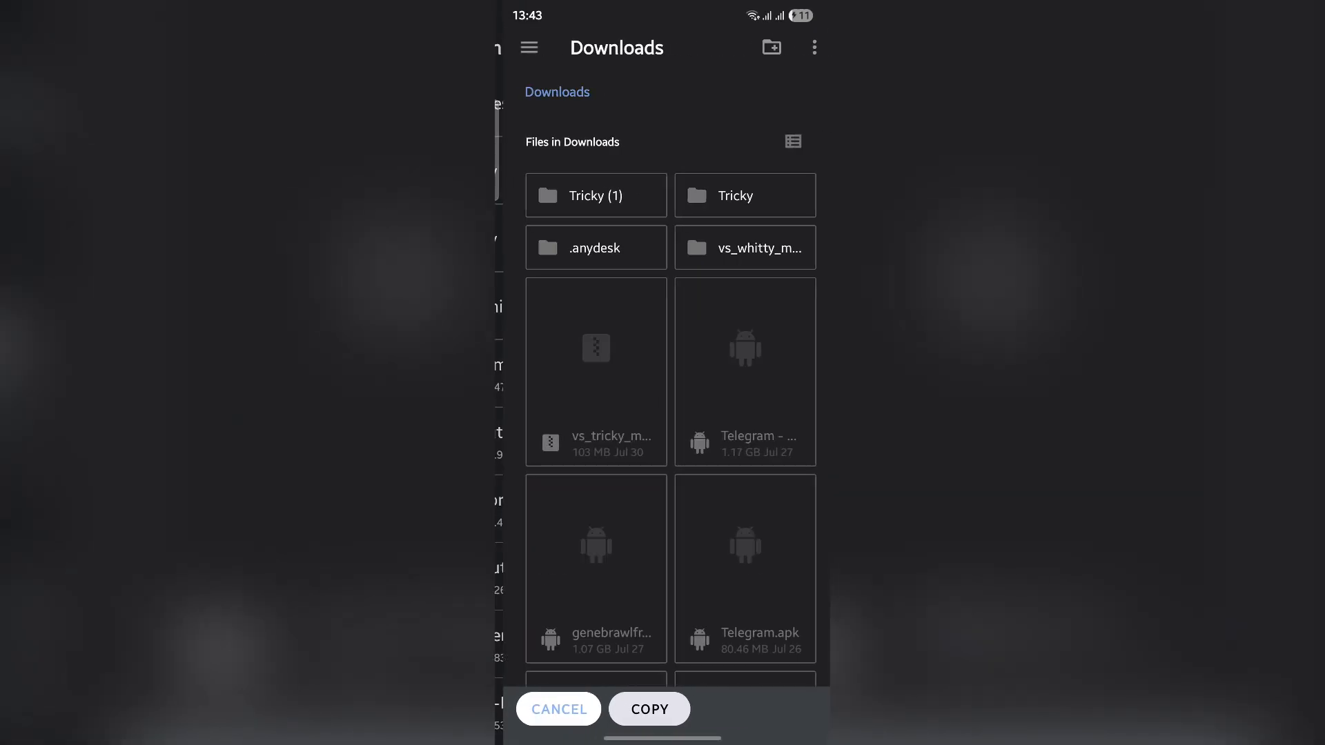